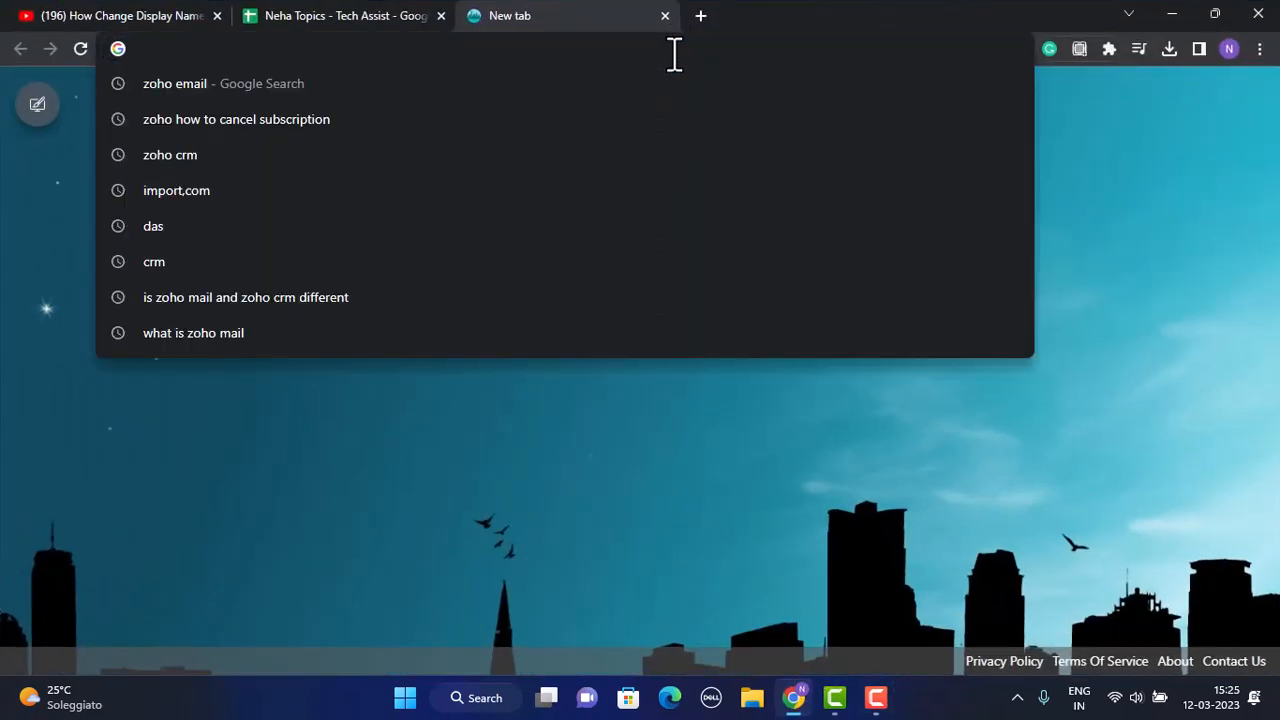
type("https://mail.zoho.com/zm/#mail/folder/inbox")
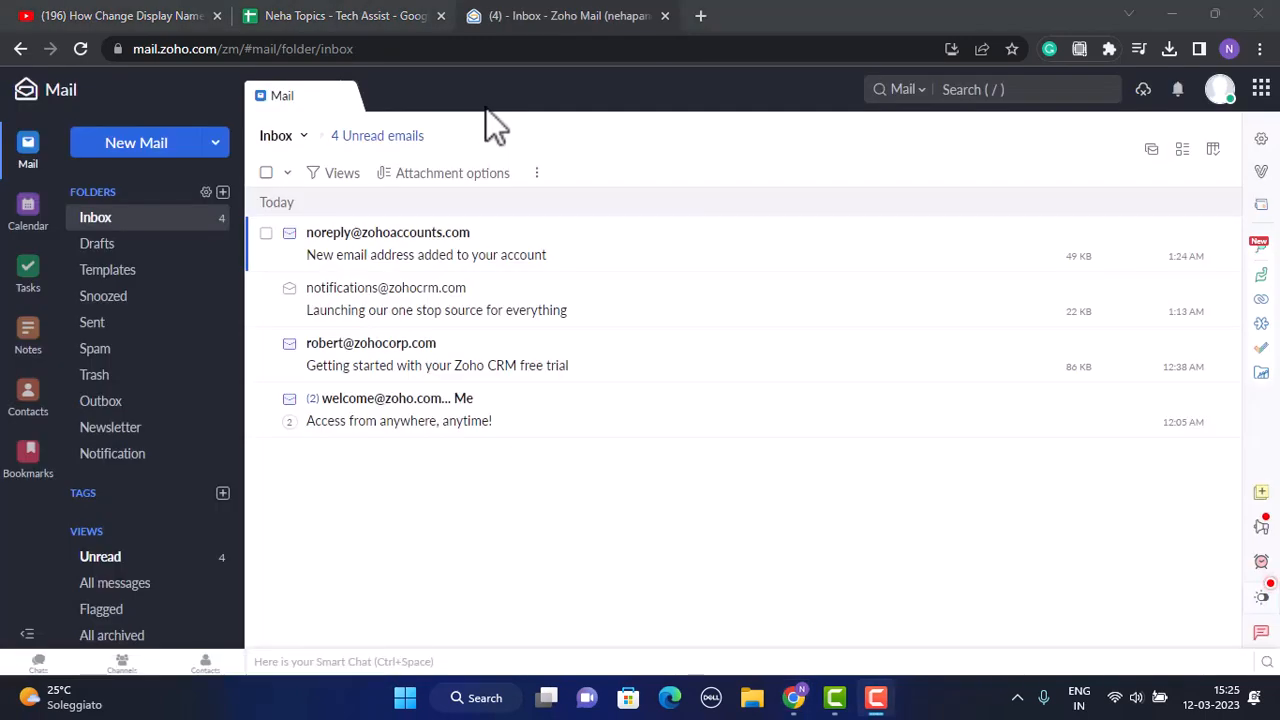
mouse_move(640, 205)
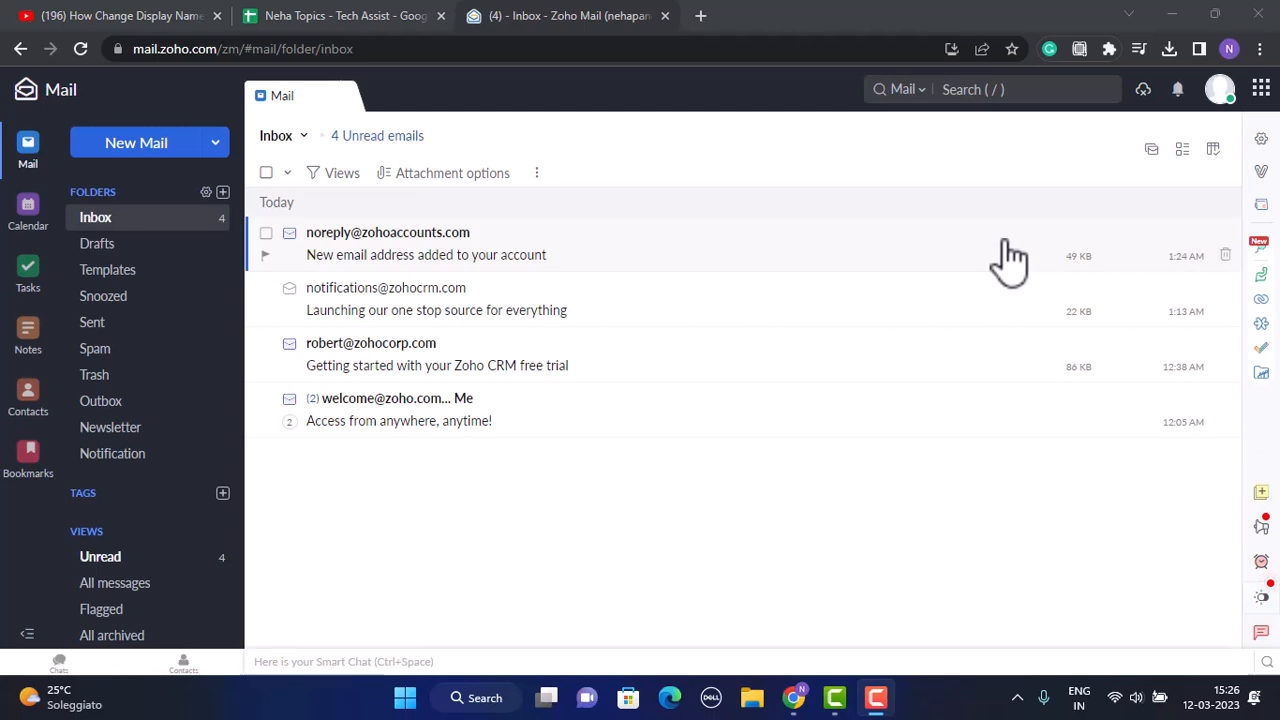
mouse_move(1262, 138)
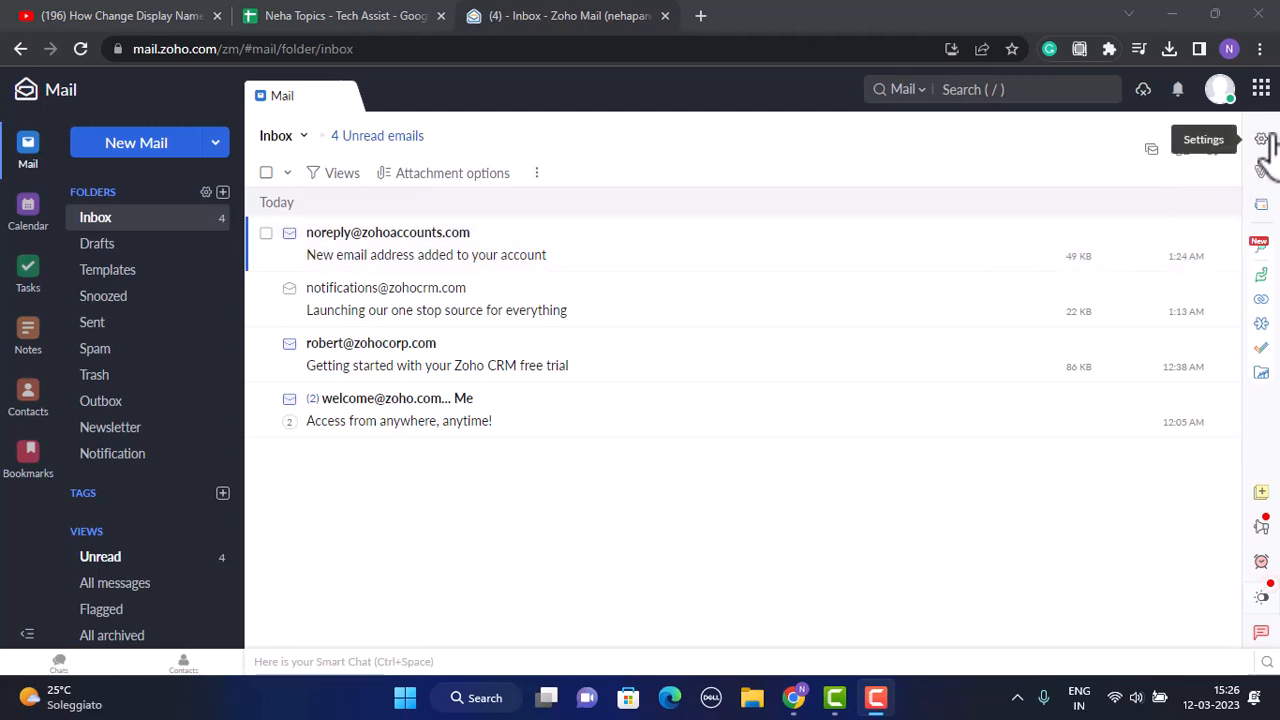
Step: Open Zoho Mail settings and scroll the sidebar down to the Send Mail As option
left_click(1261, 139)
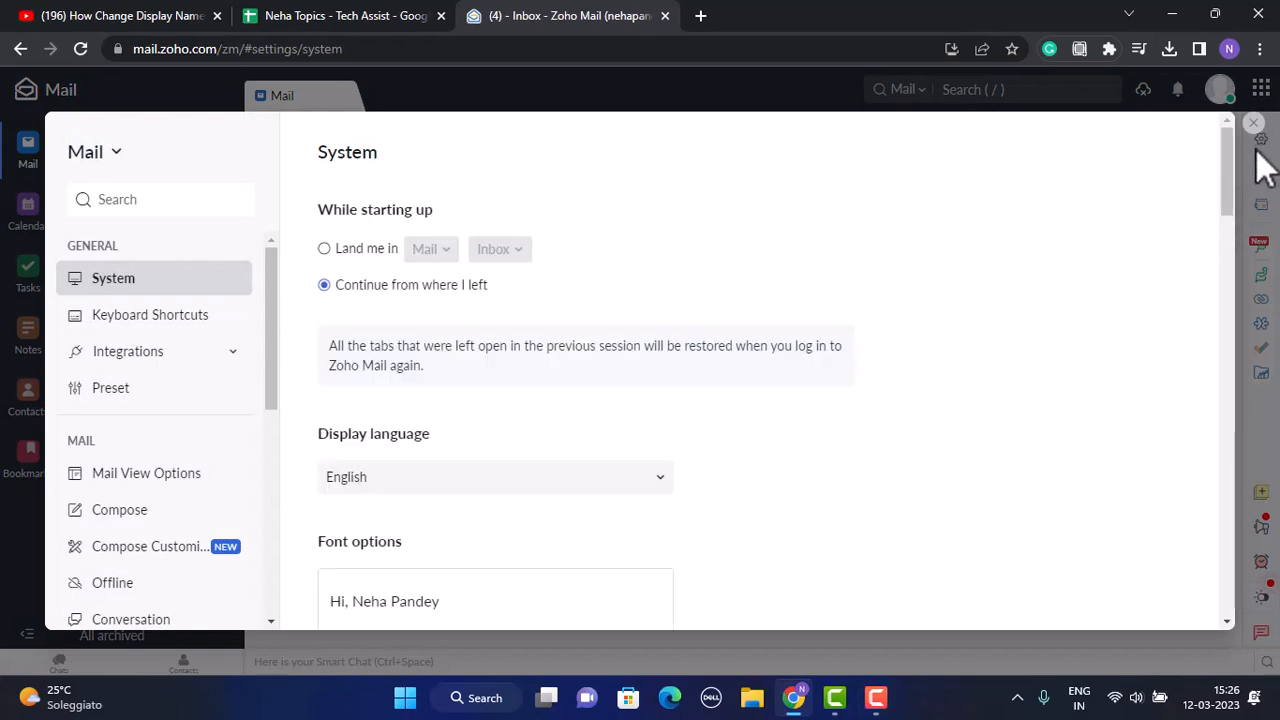
mouse_move(1073, 300)
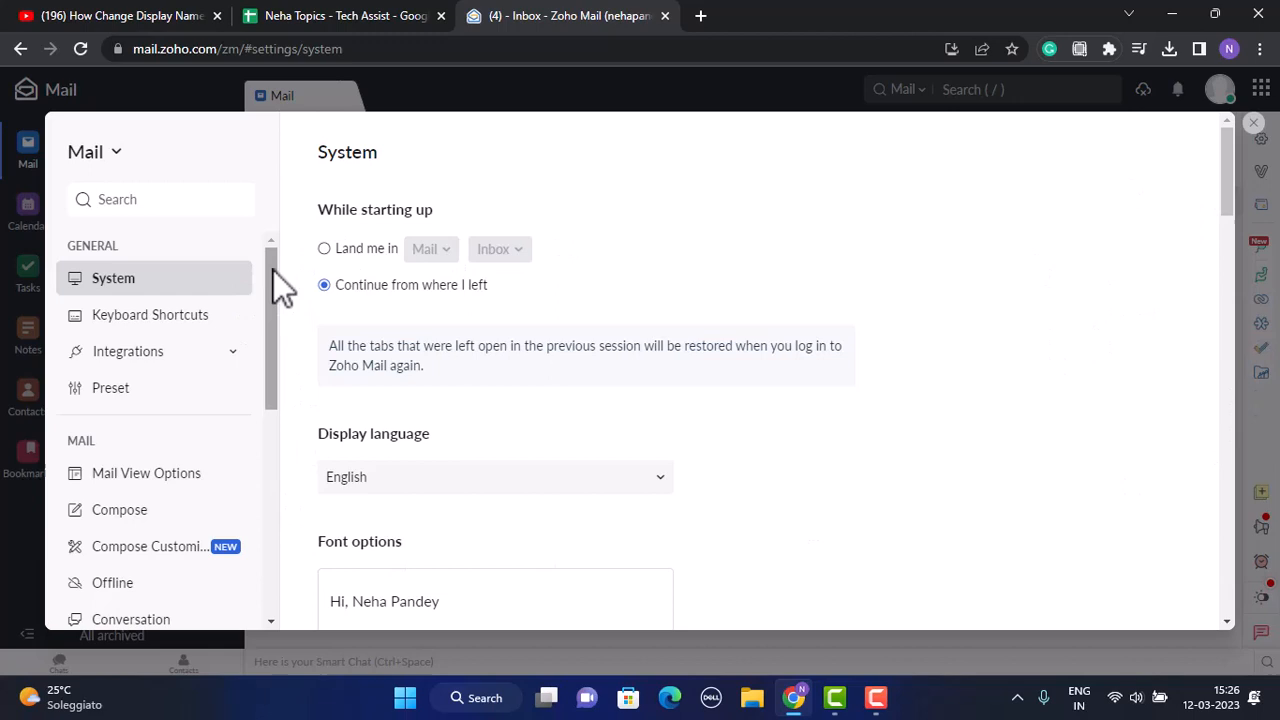
scroll("down", 3)
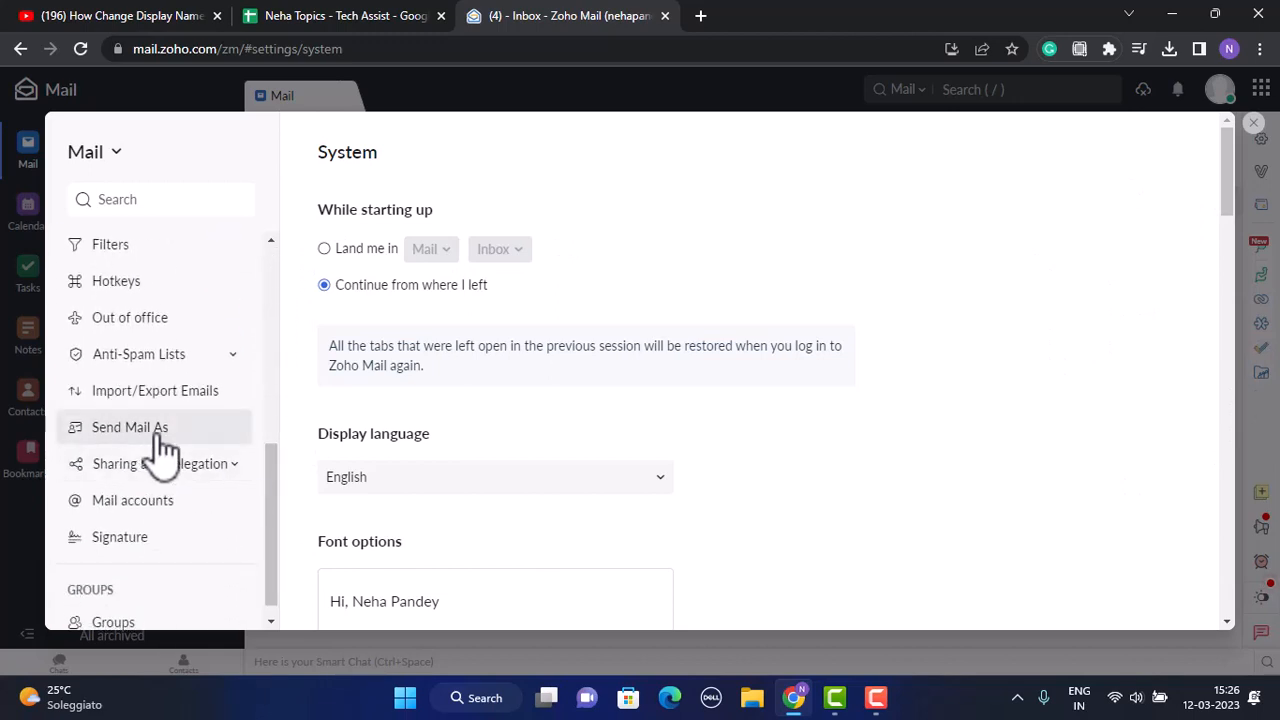
Step: On the Send Mail As page, replace the primary email's display name with 'Patayaaa'
left_click(130, 427)
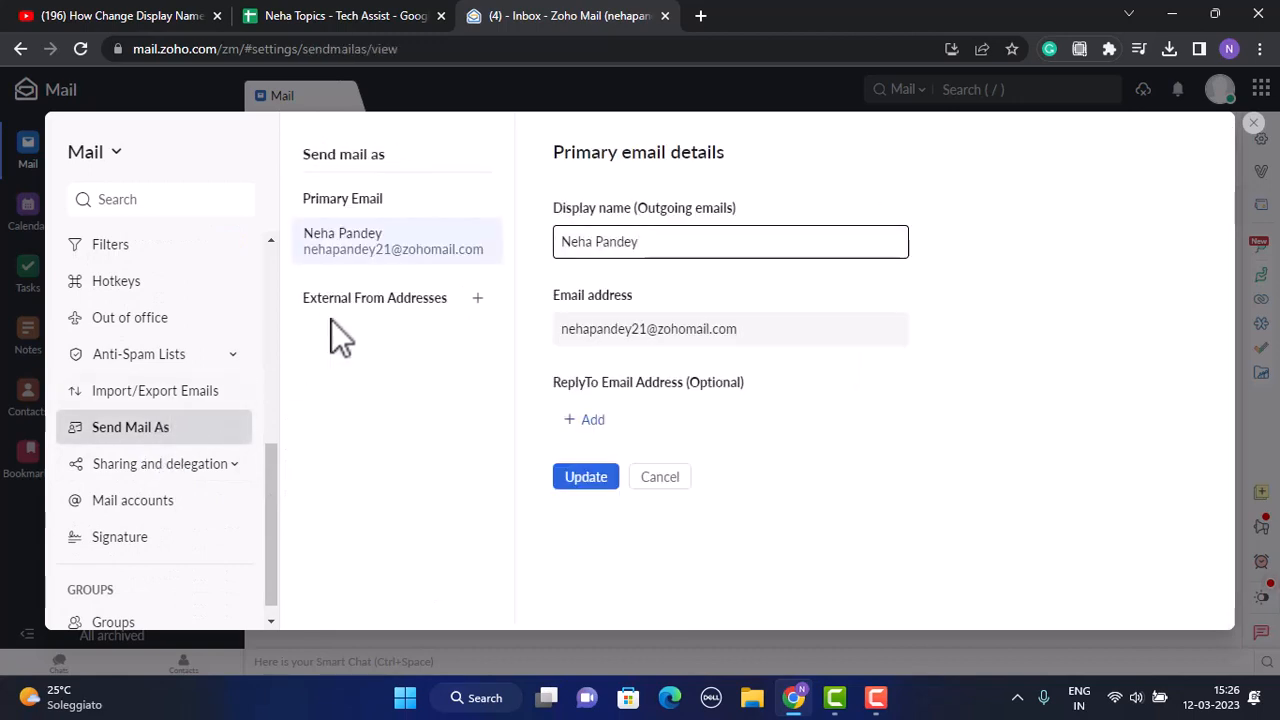
mouse_move(614, 386)
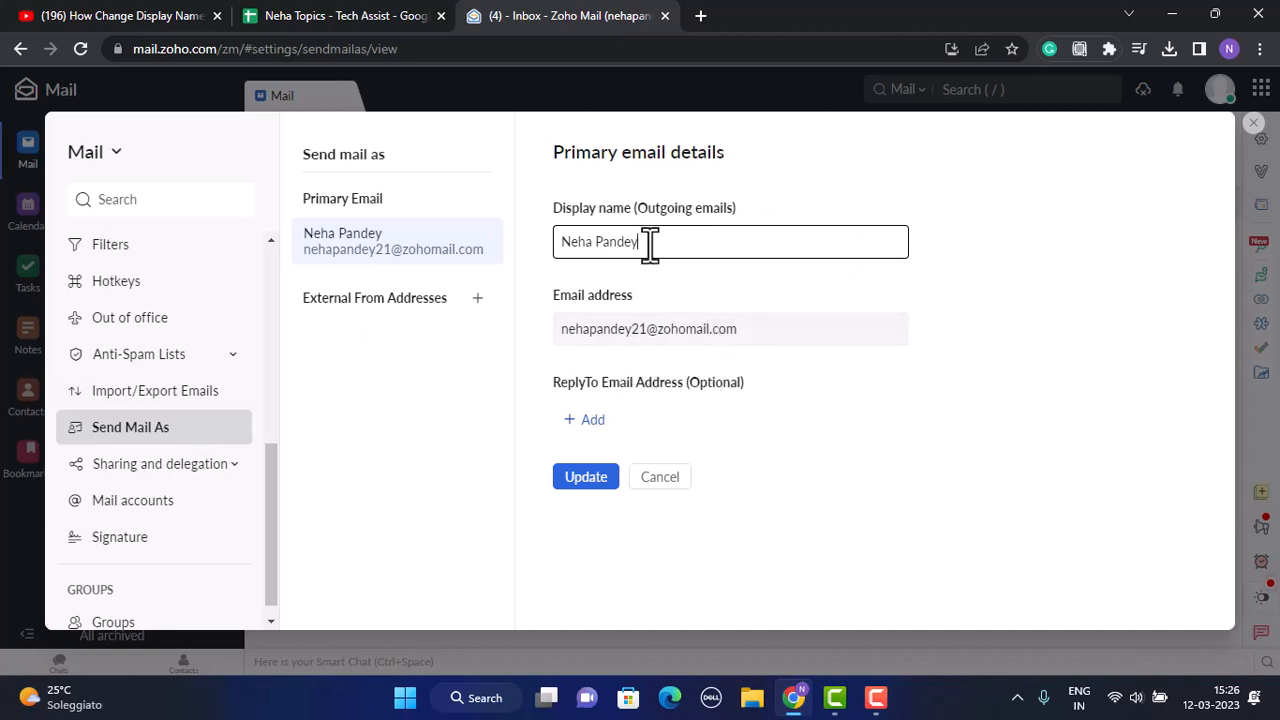
double_click(598, 241)
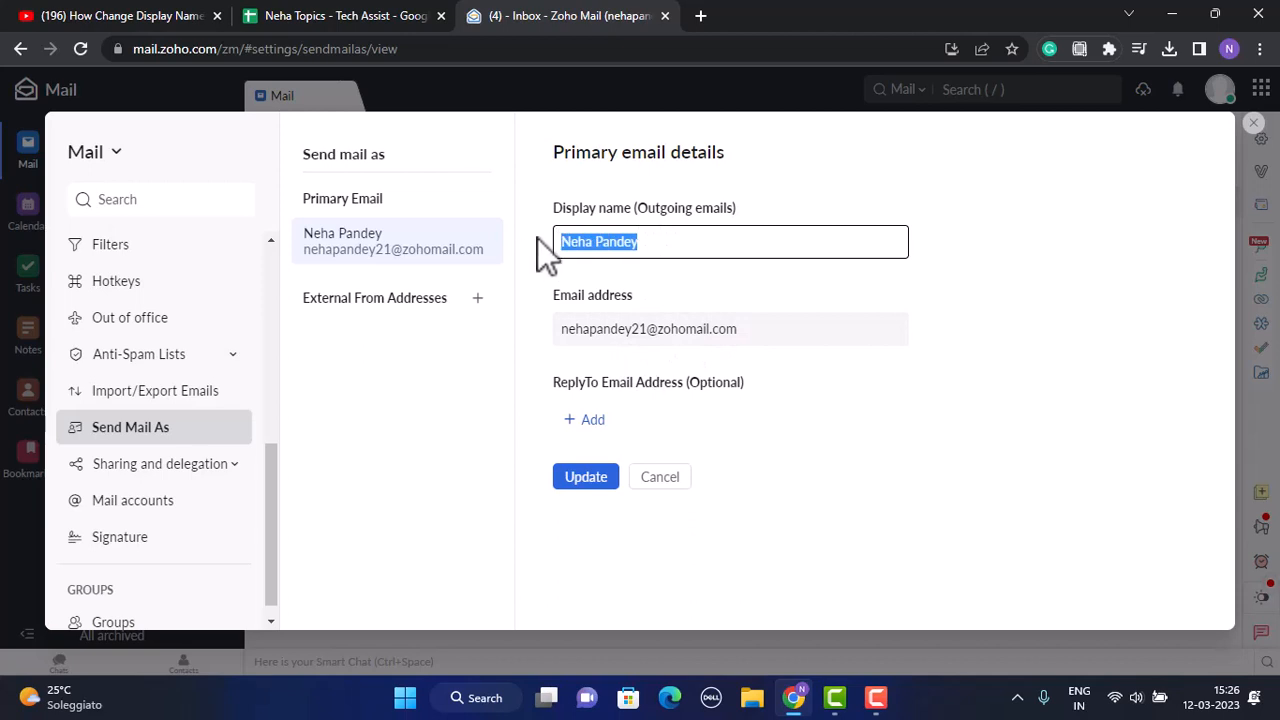
type("N")
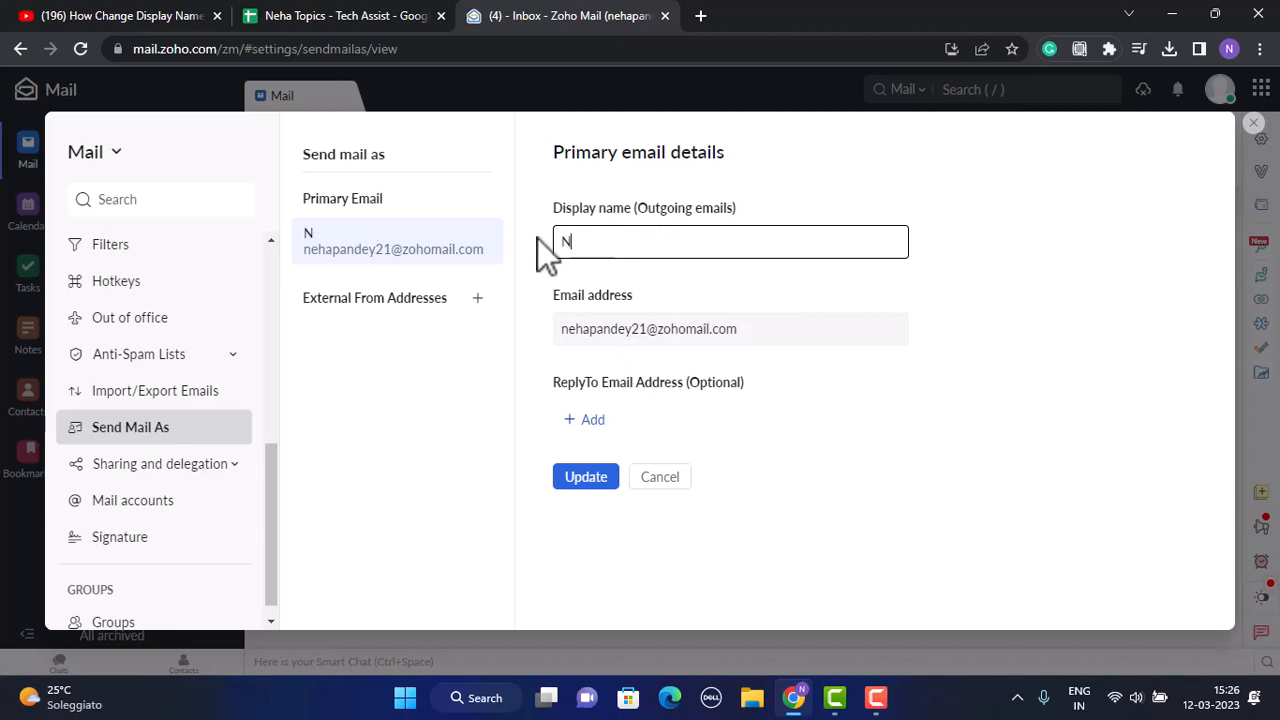
type("Patayaaa")
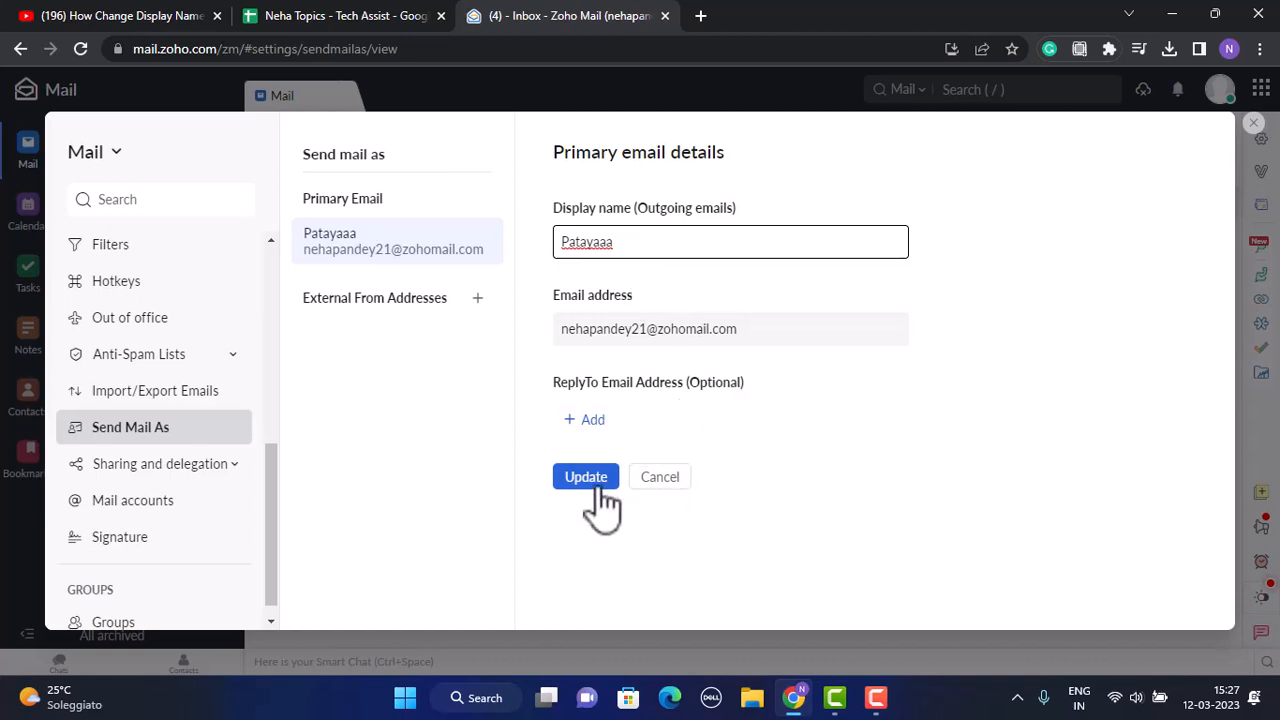
Step: Update the primary email details to save 'Patayaaa' as the display name
left_click(585, 476)
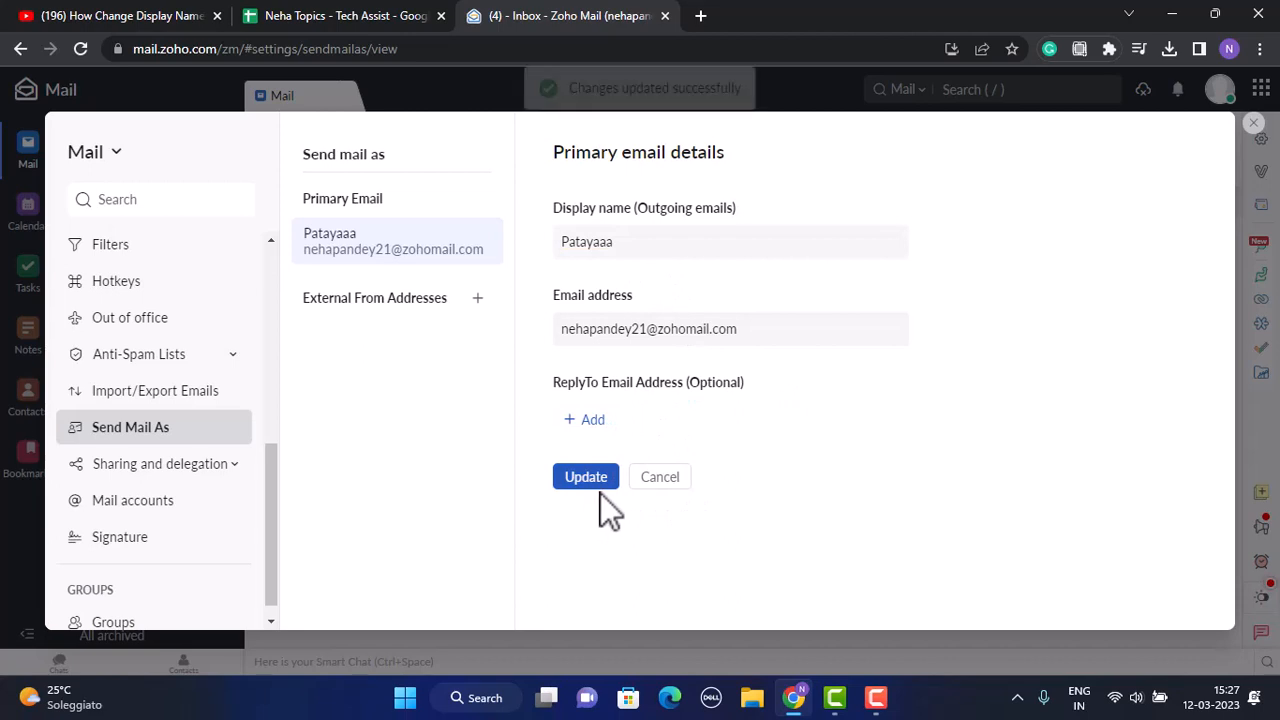
mouse_move(960, 370)
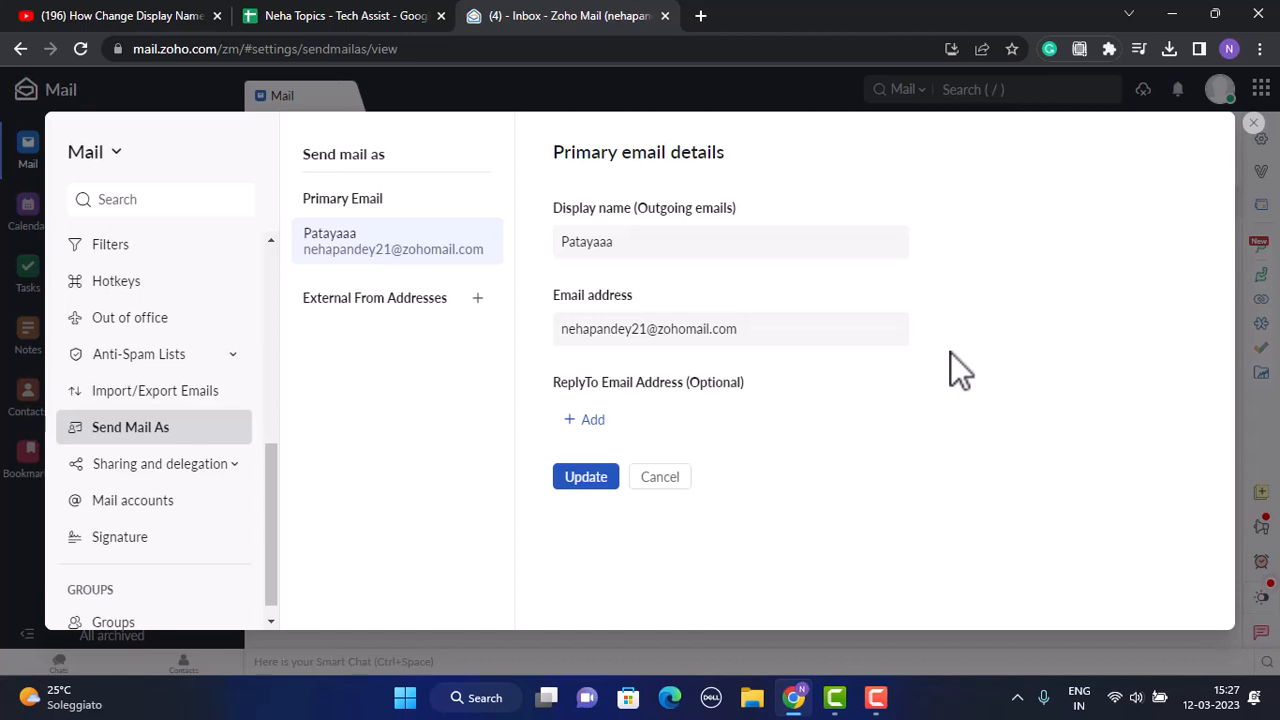
mouse_move(978, 345)
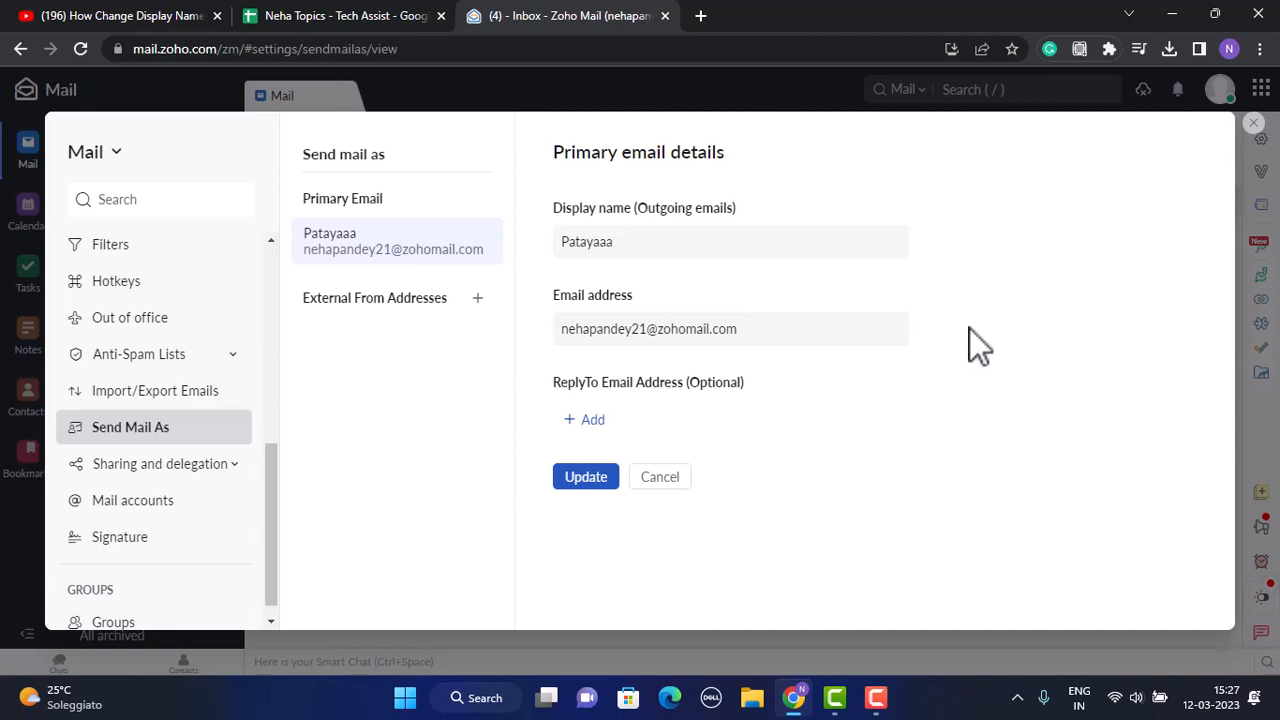